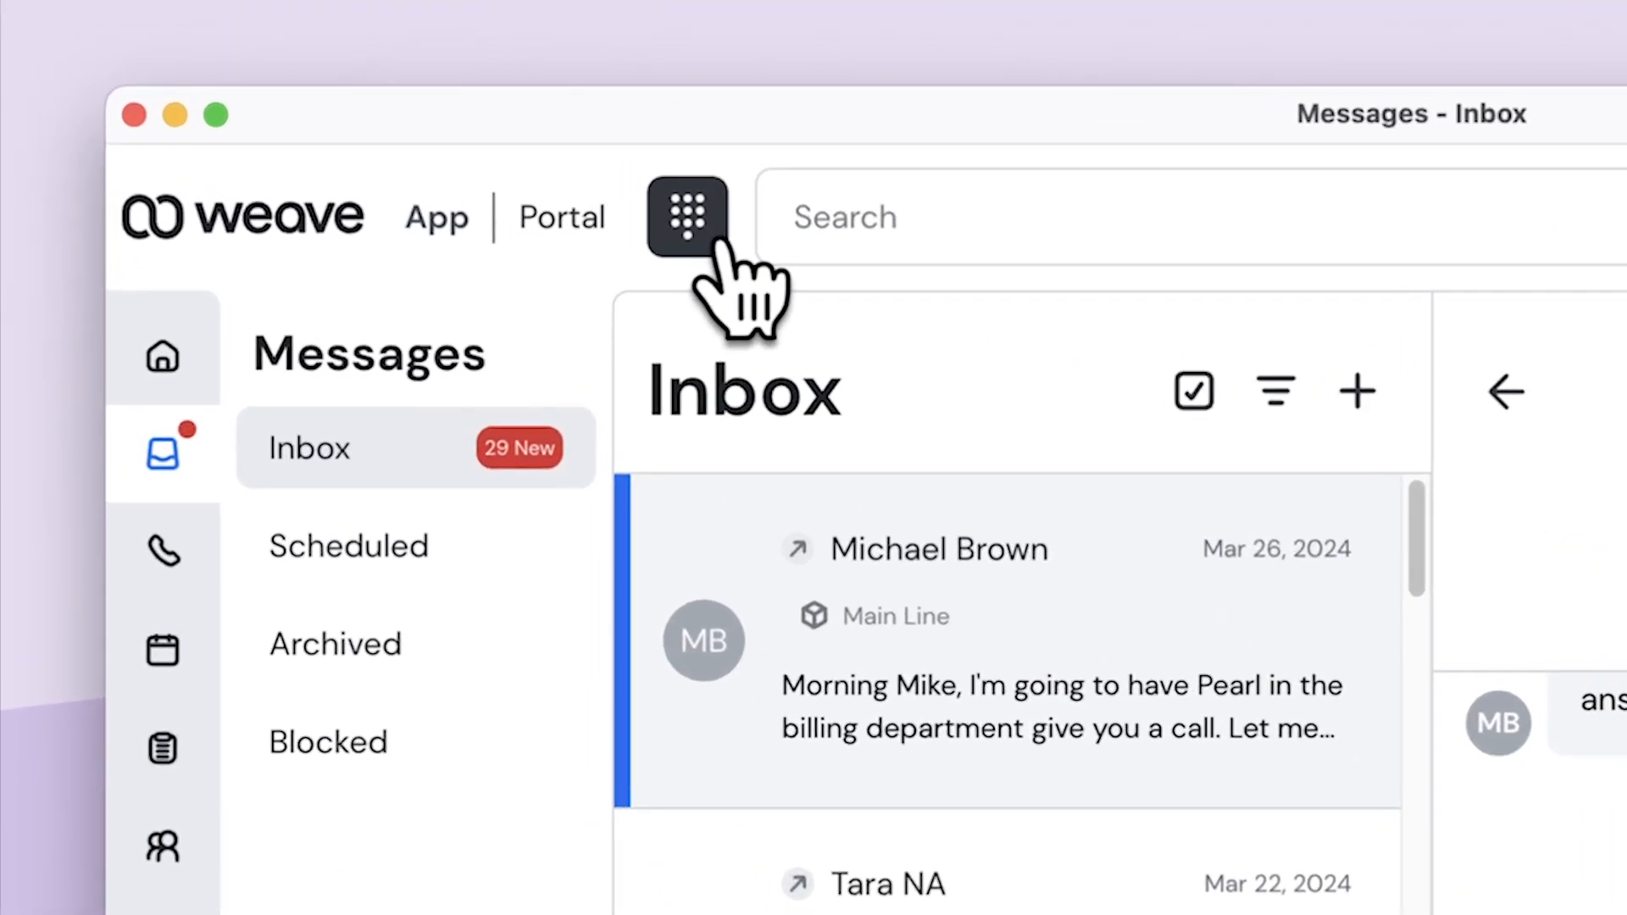
left_click(687, 216)
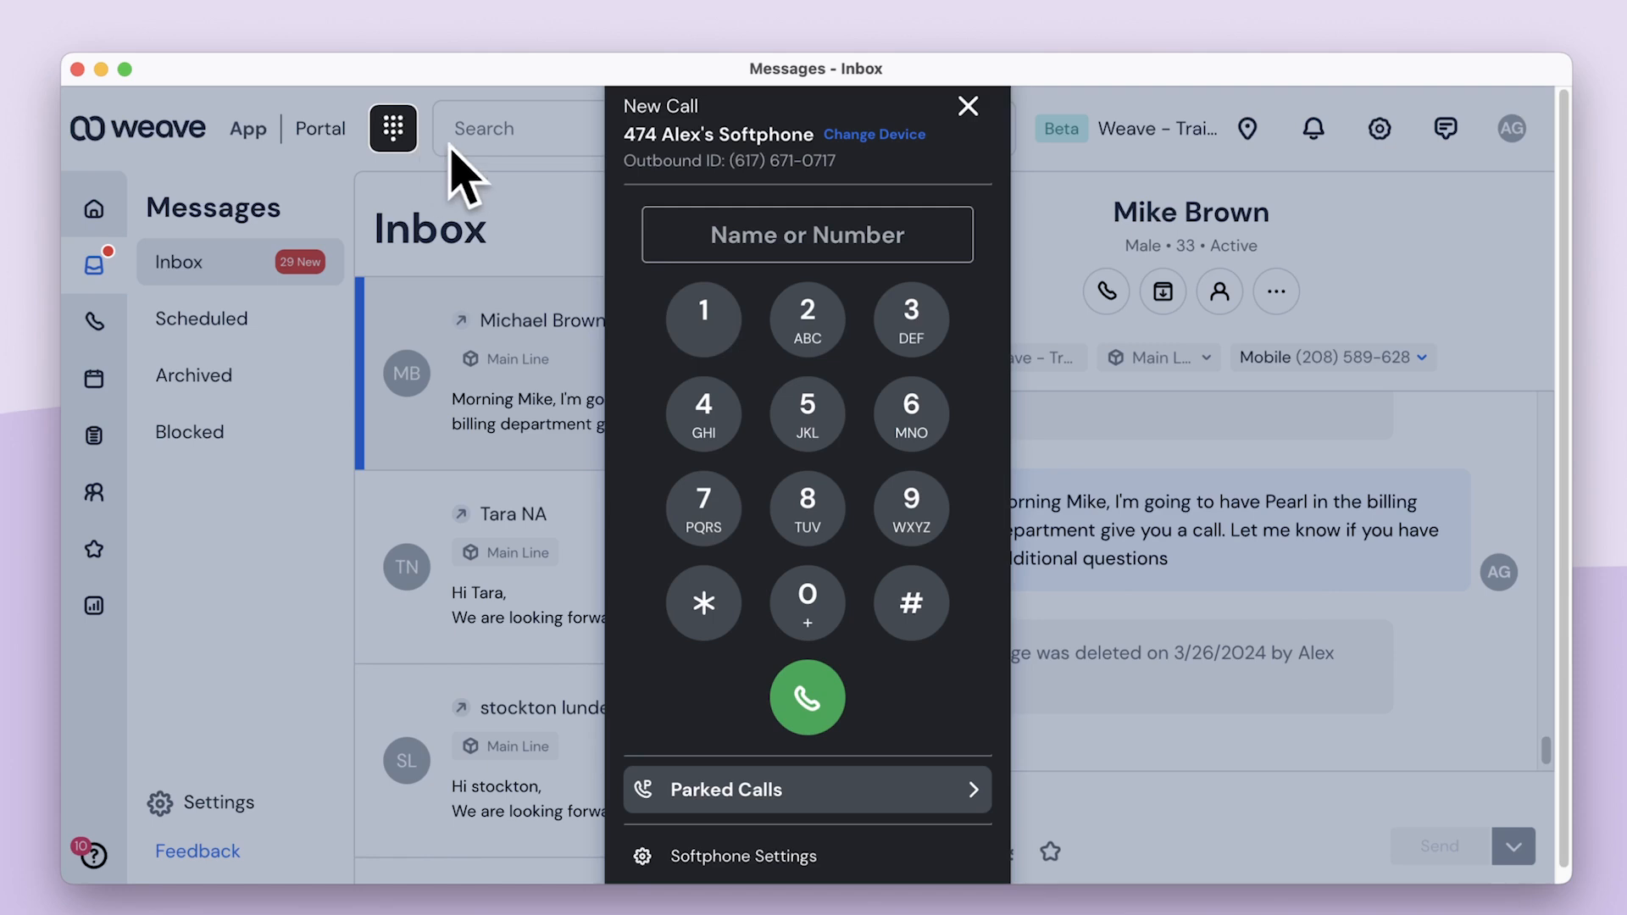
mouse_move(806, 412)
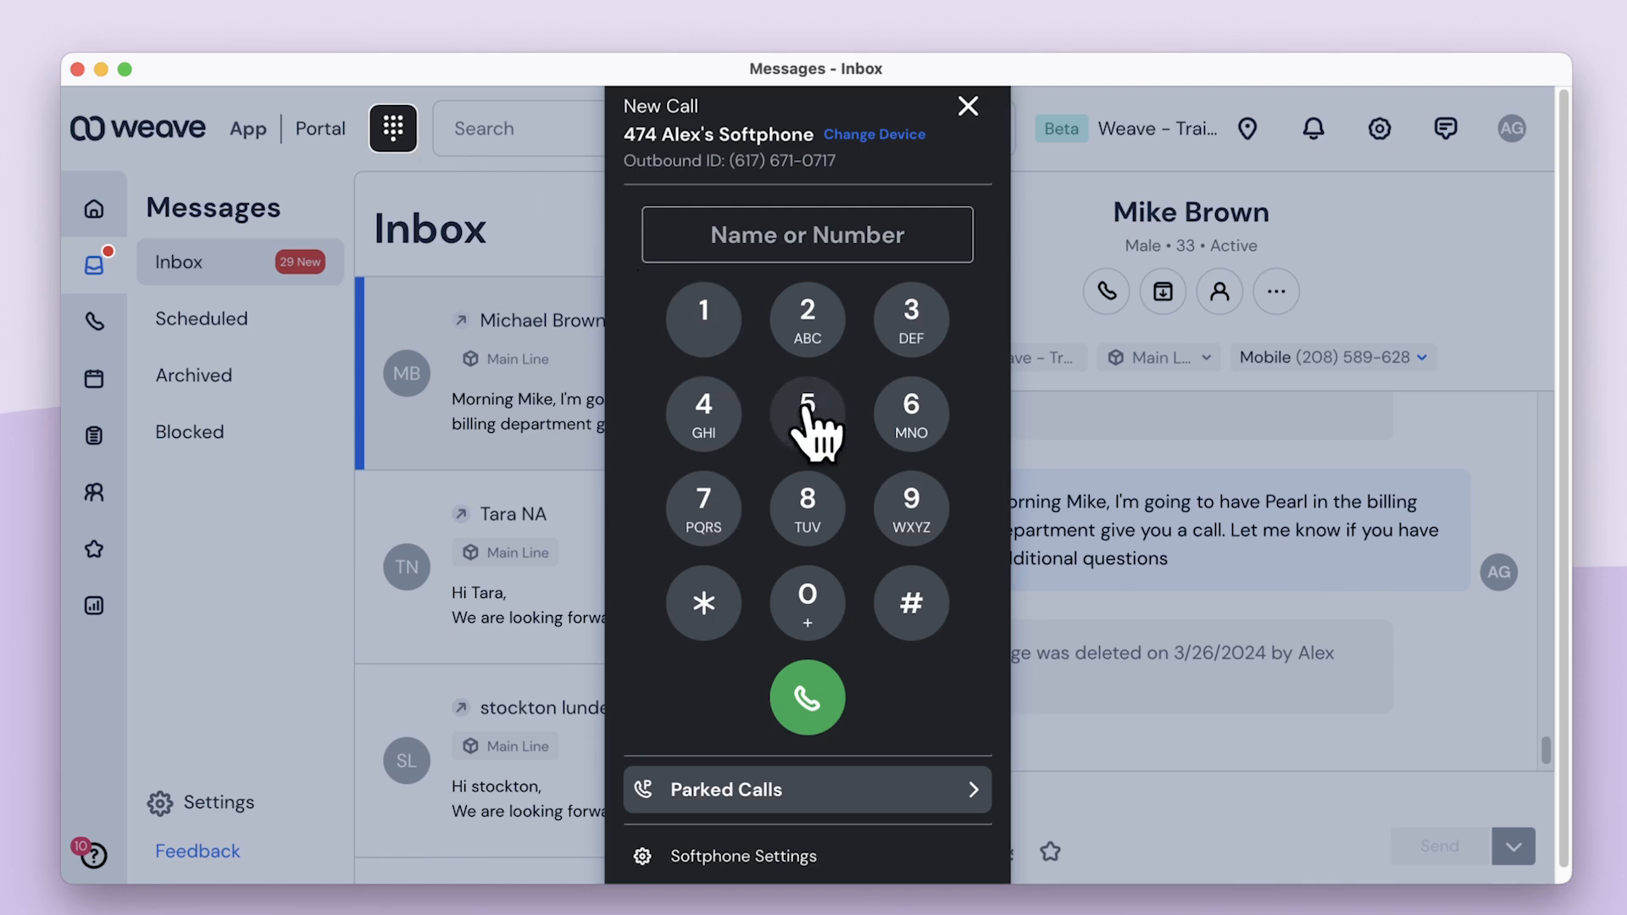
left_click(805, 234)
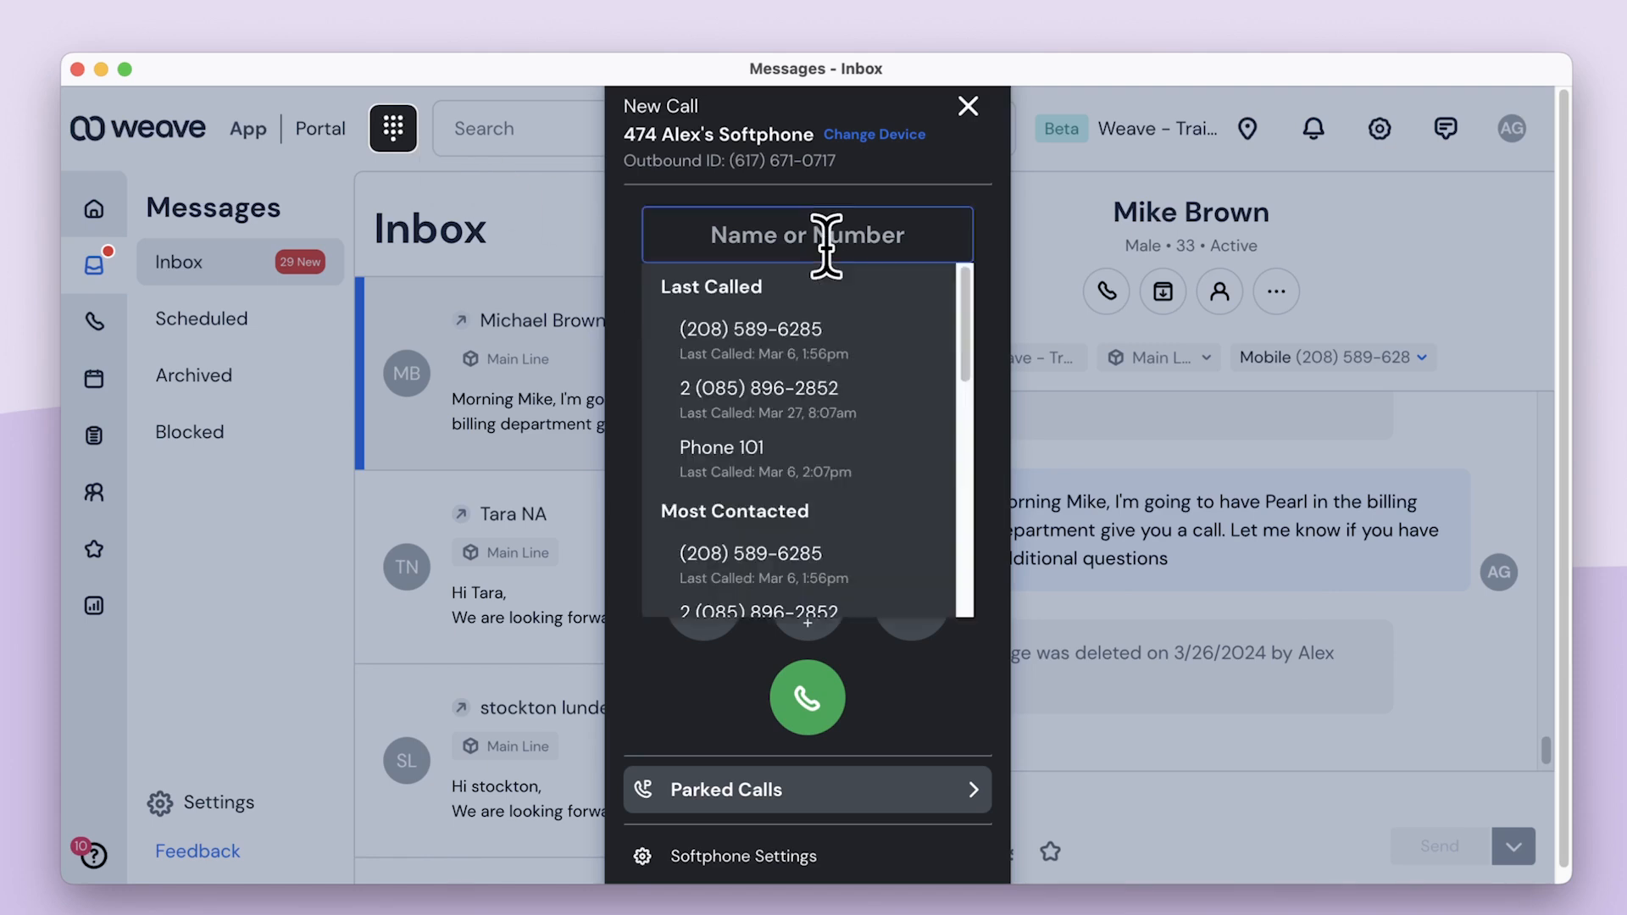
type("michael")
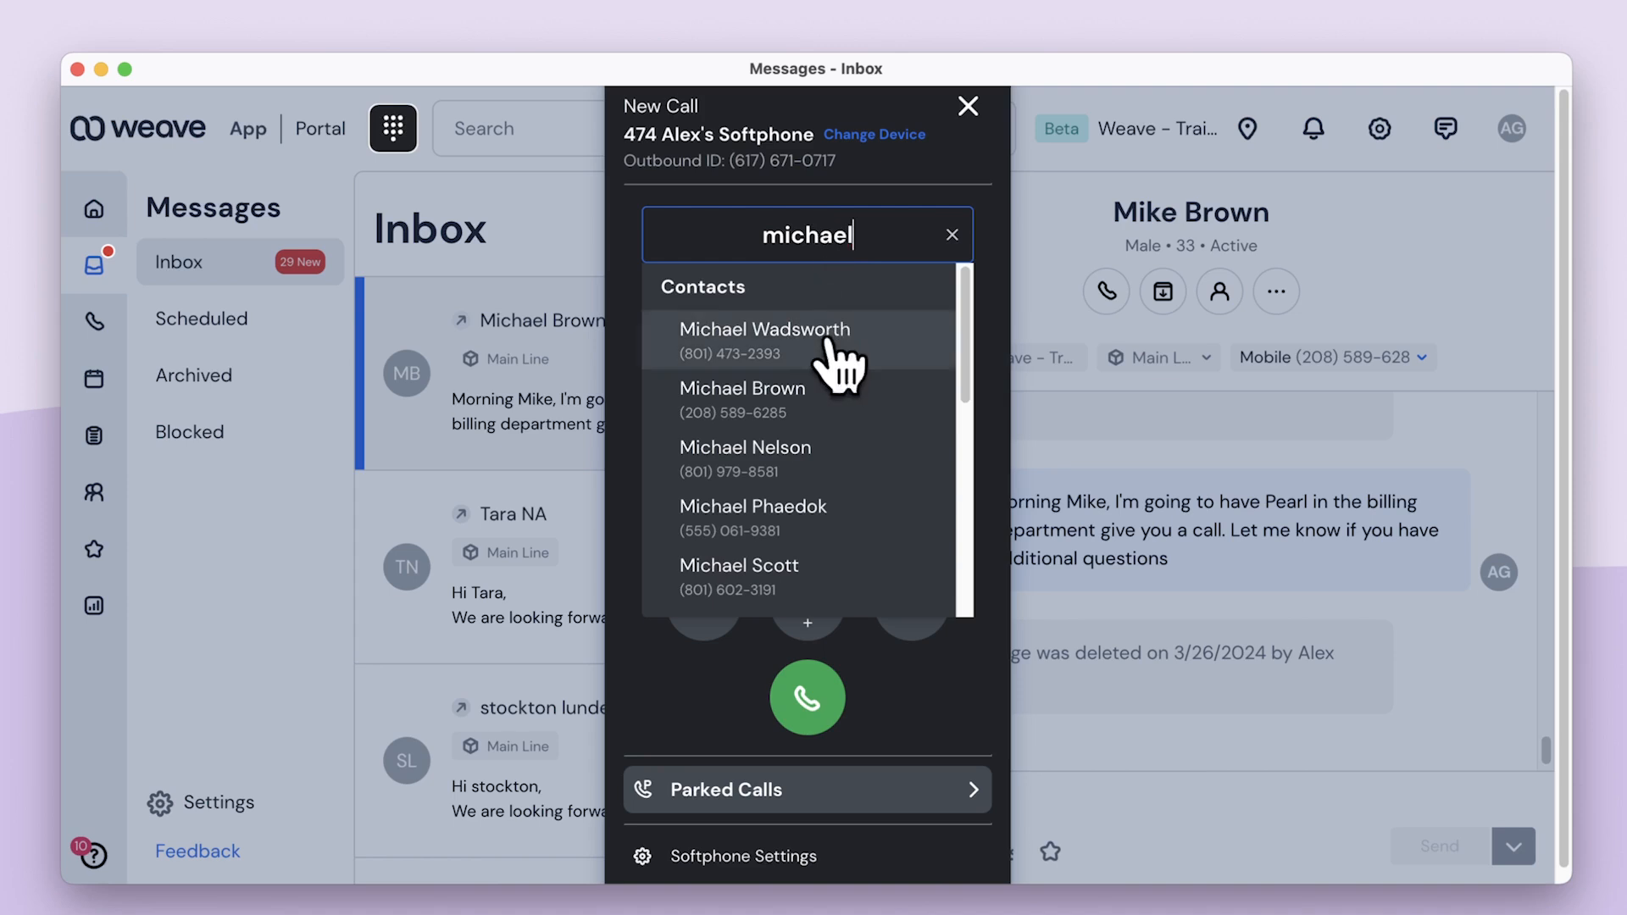
mouse_move(883, 399)
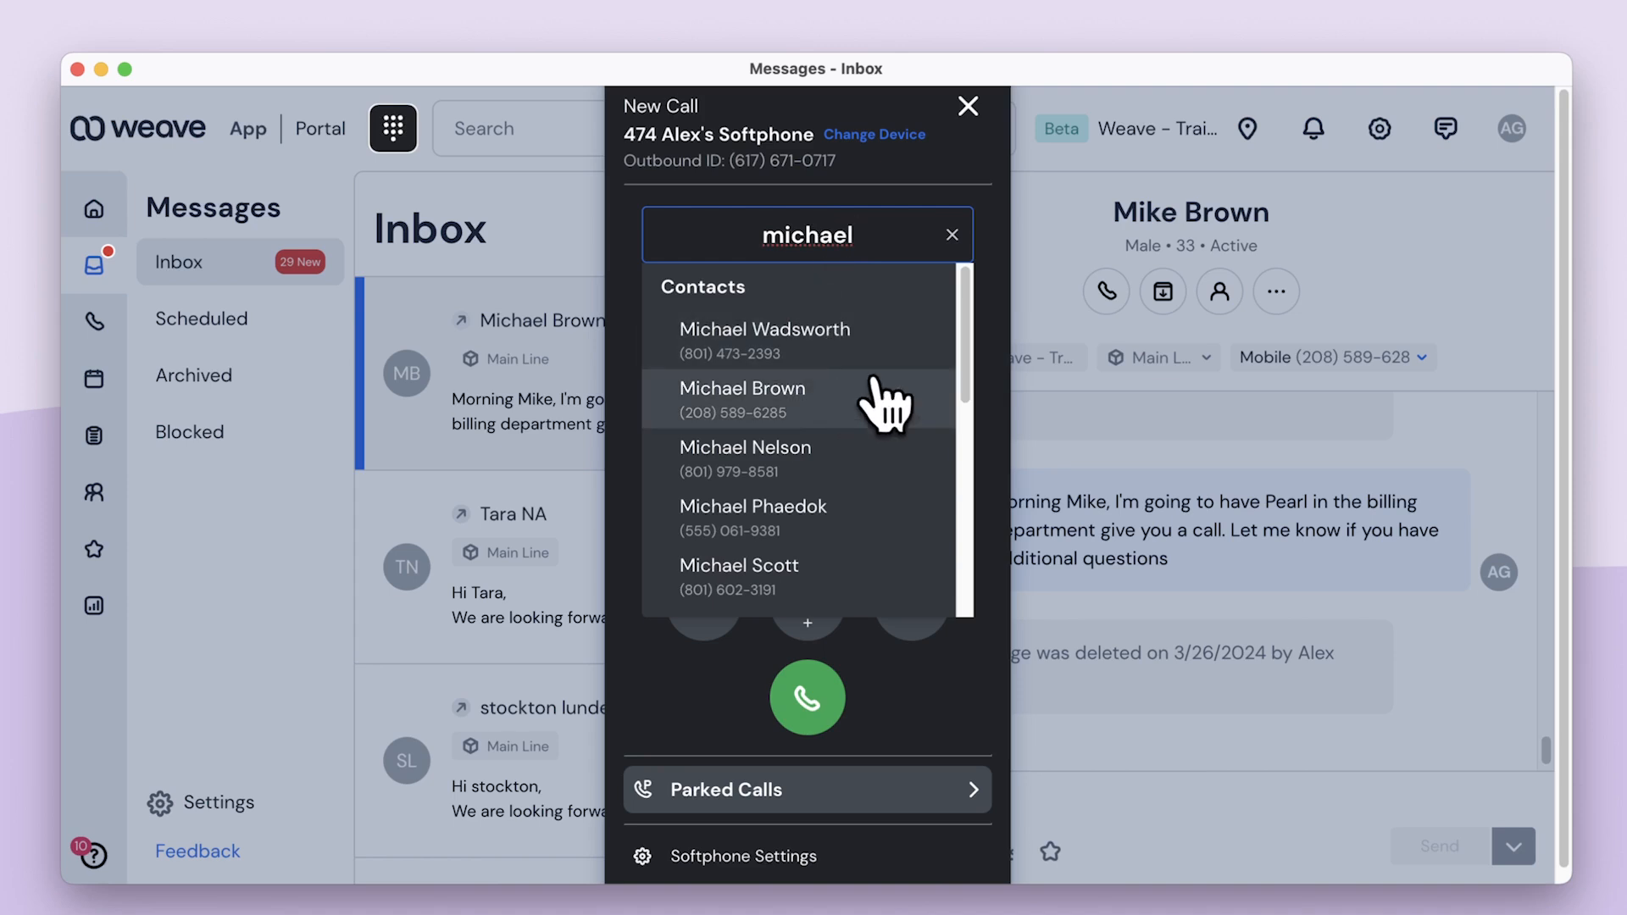
left_click(966, 106)
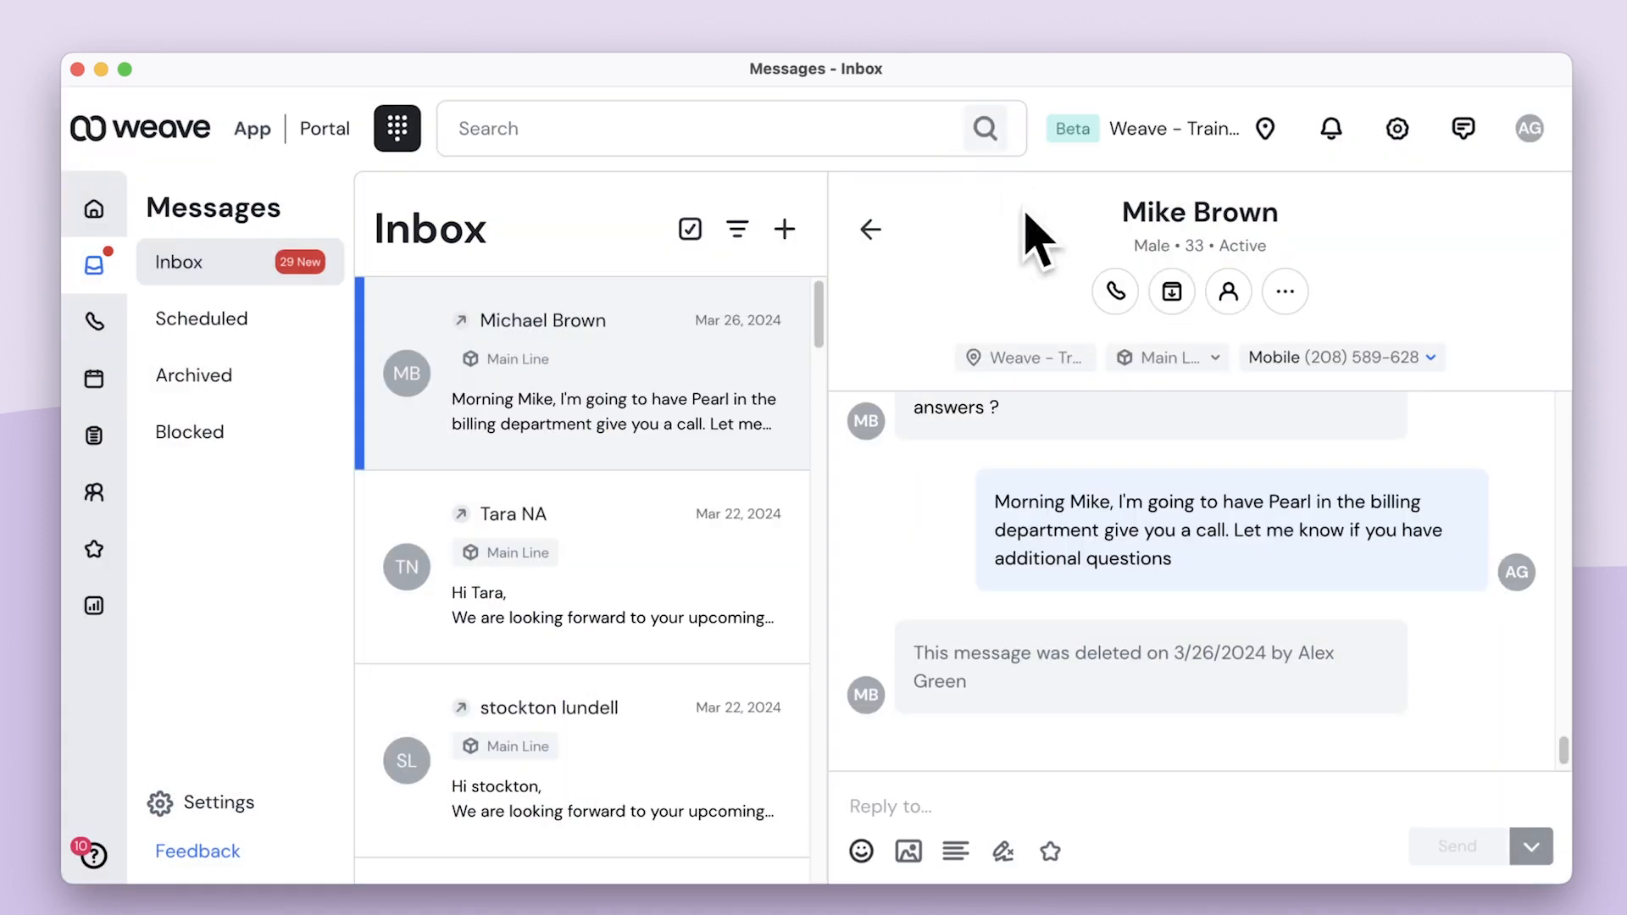
left_click(1227, 291)
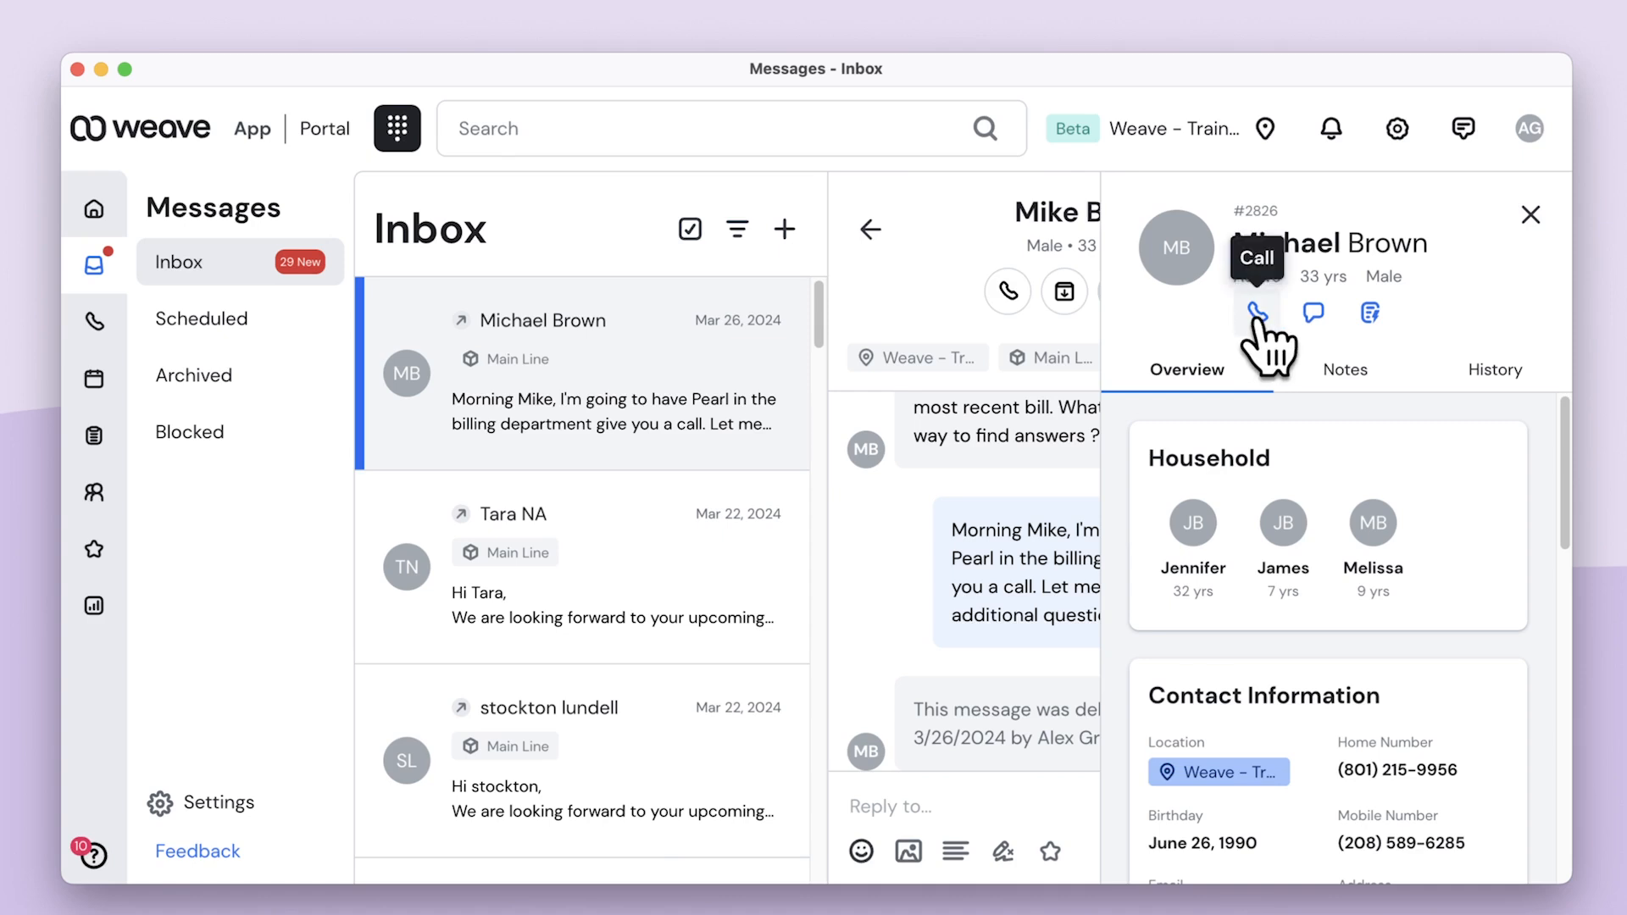
left_click(1256, 313)
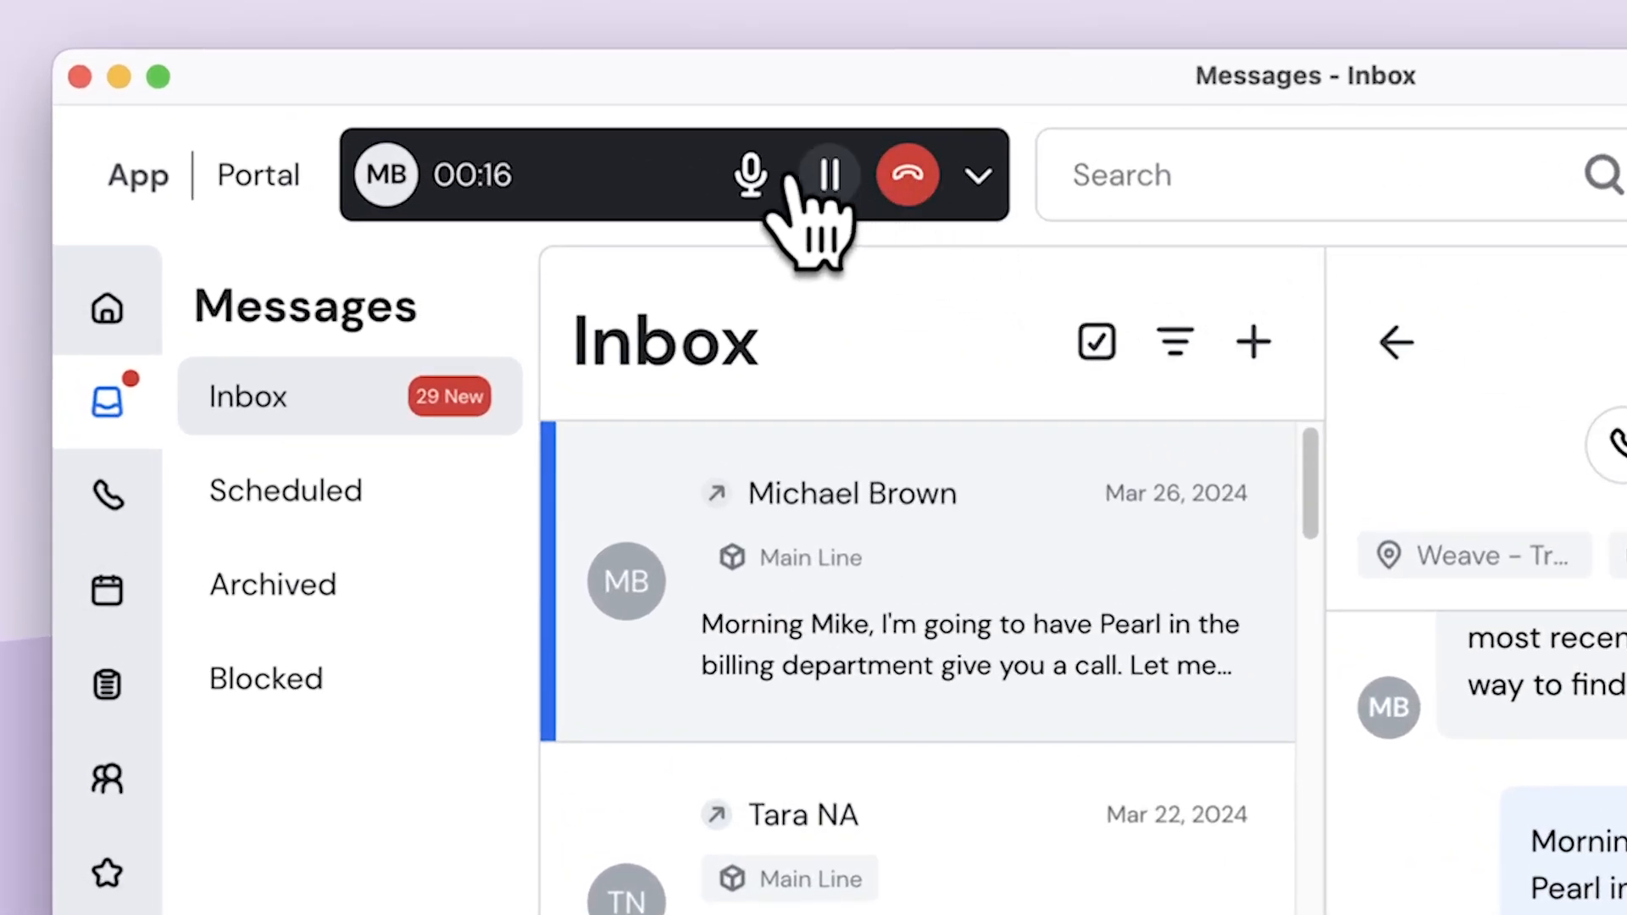
left_click(749, 175)
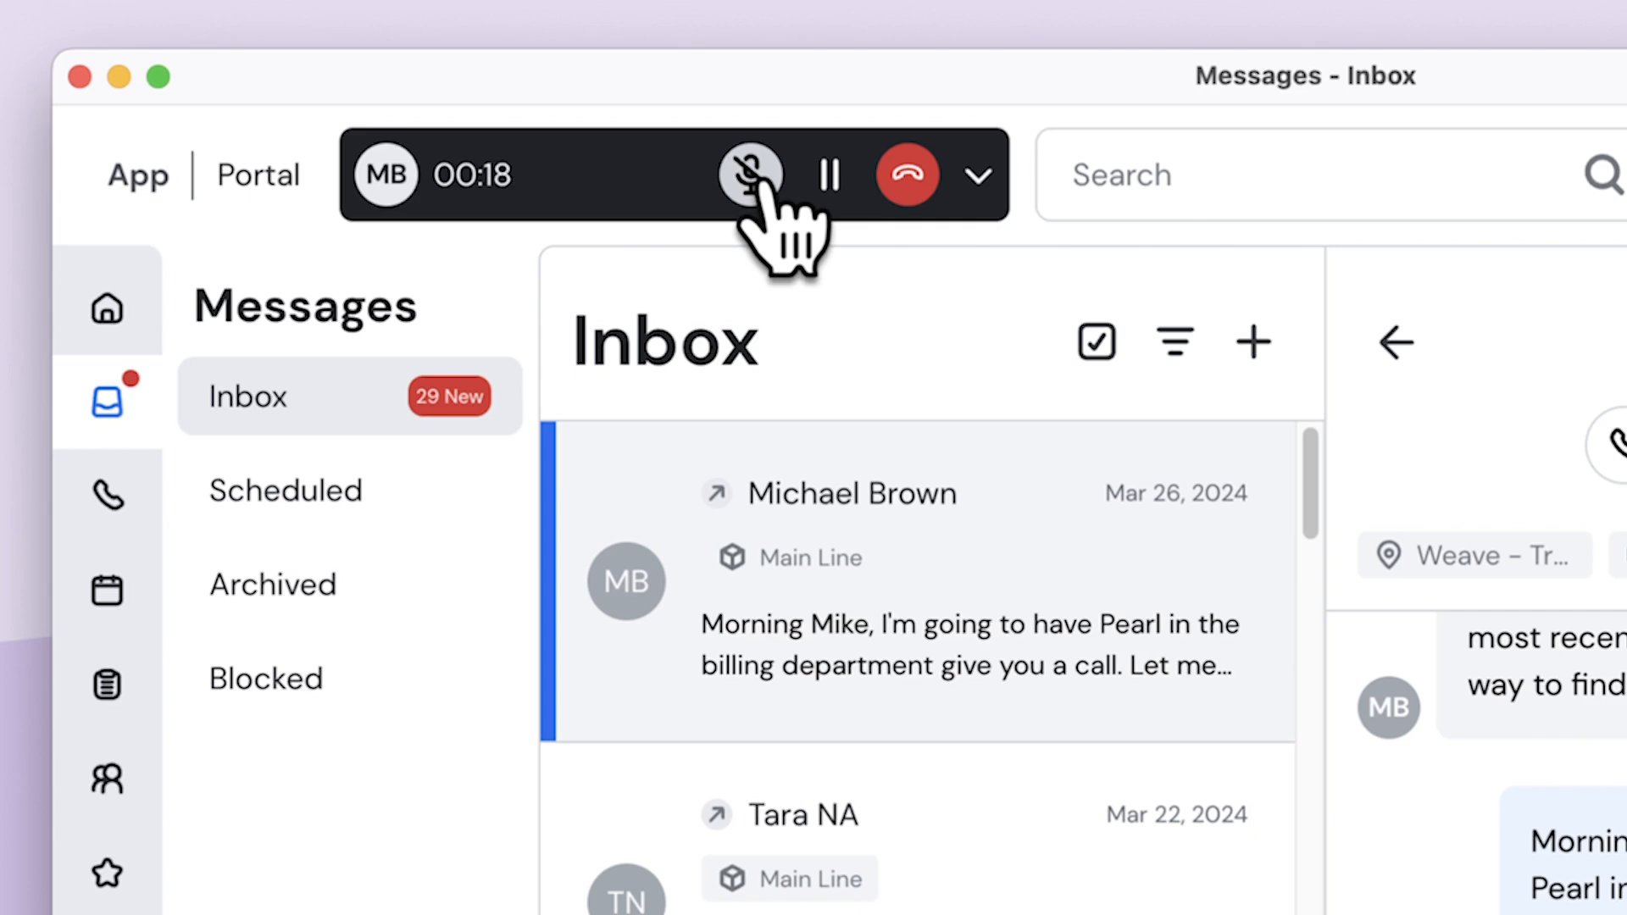
left_click(748, 173)
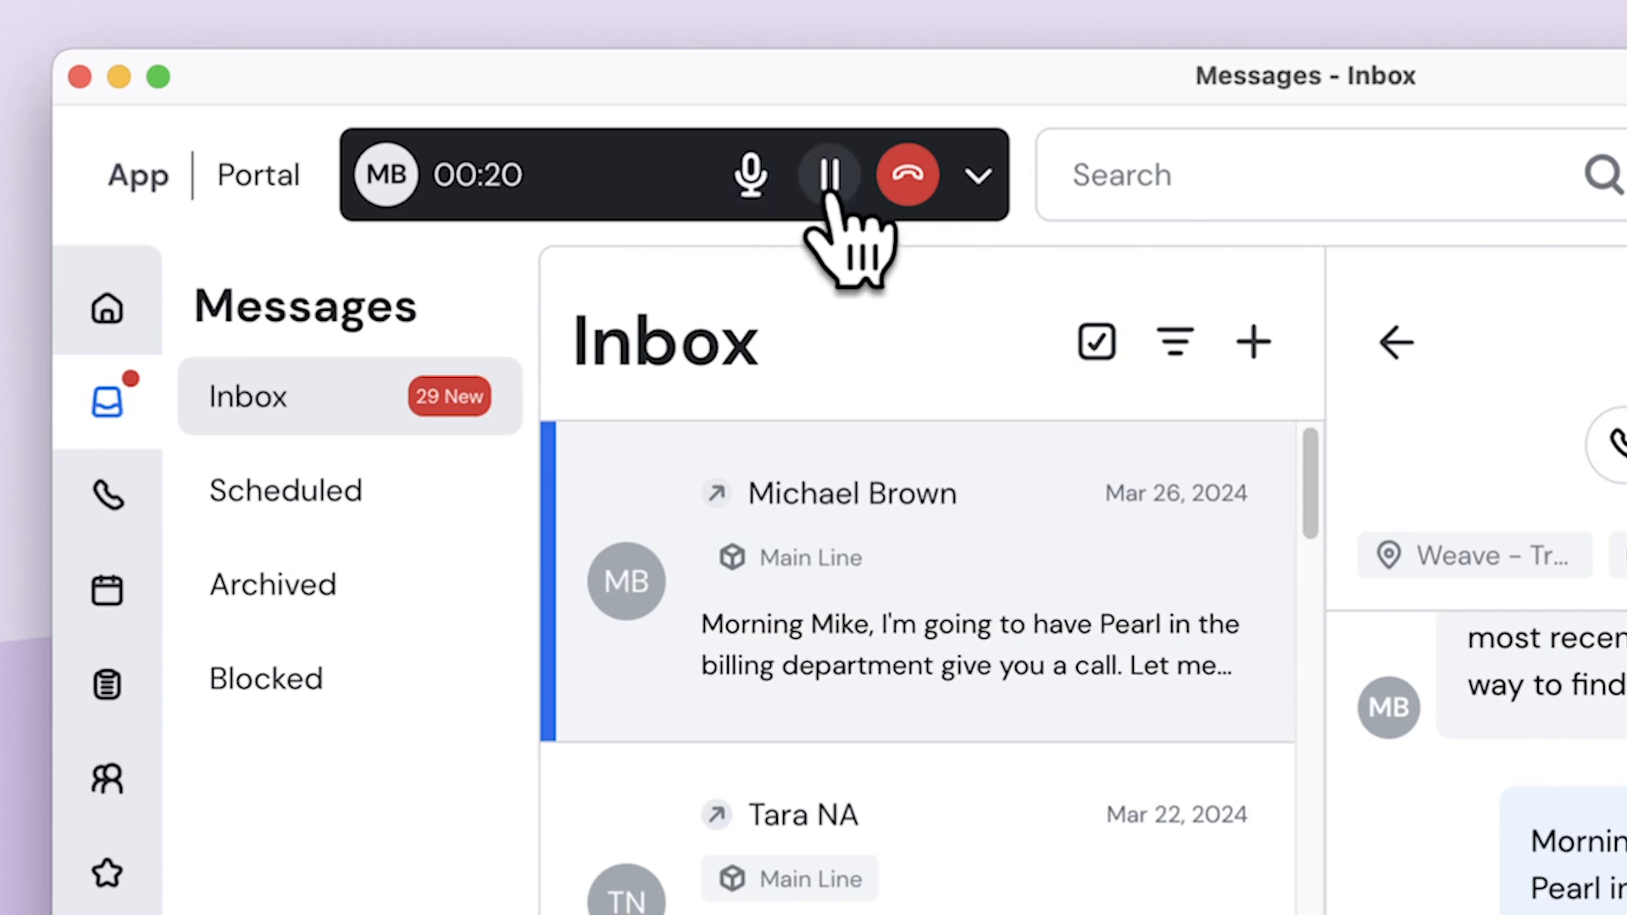
left_click(827, 173)
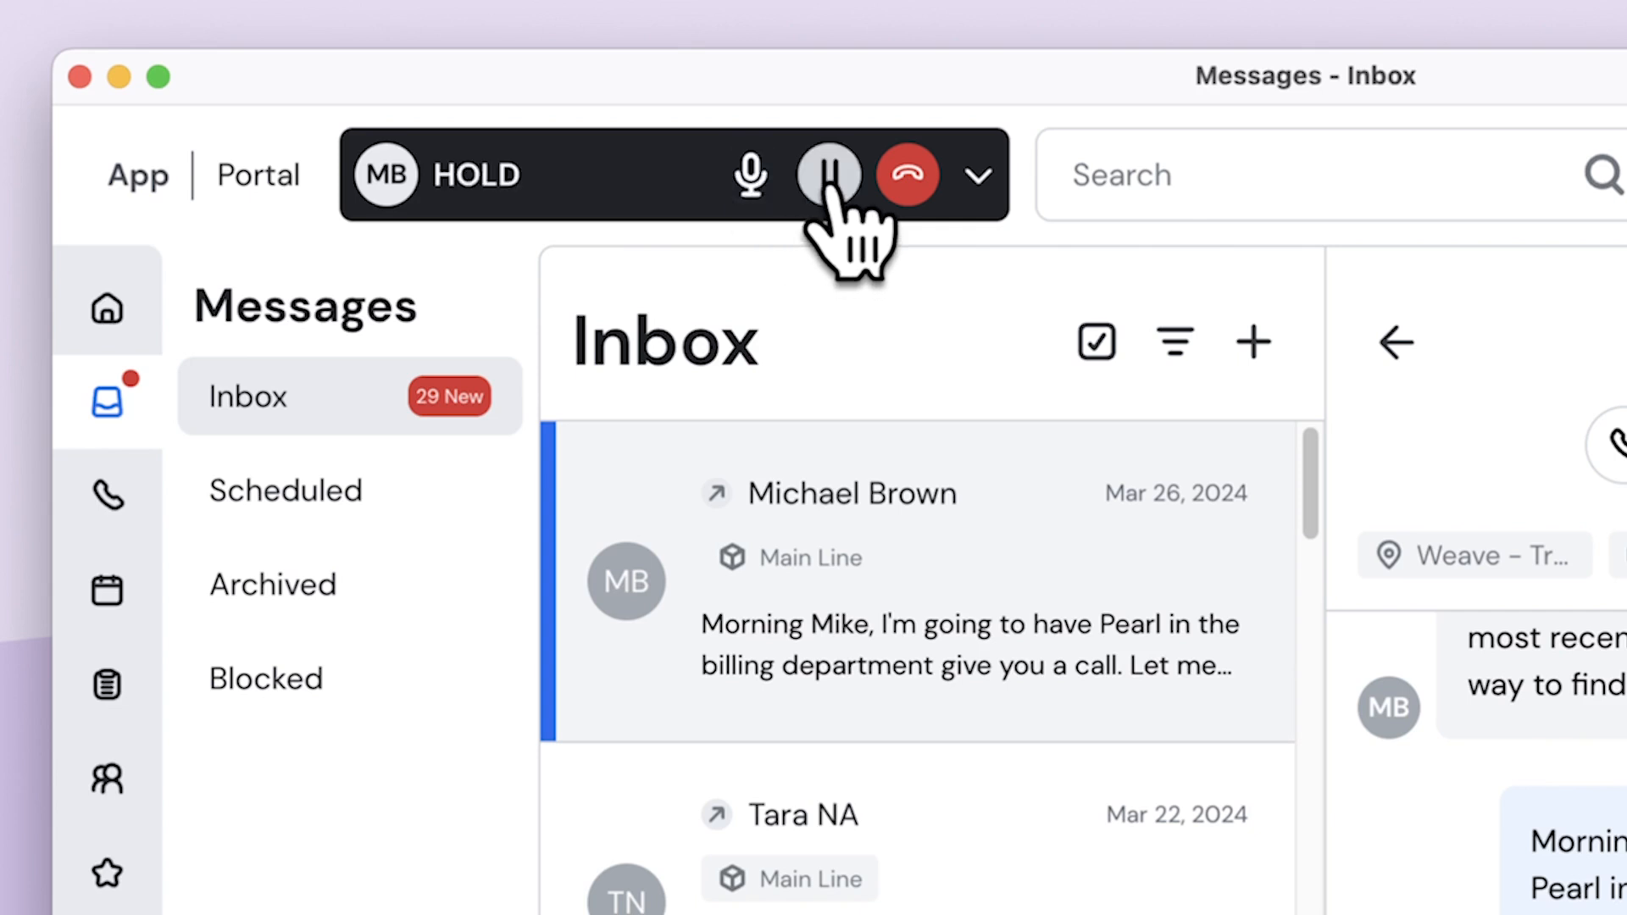
left_click(828, 174)
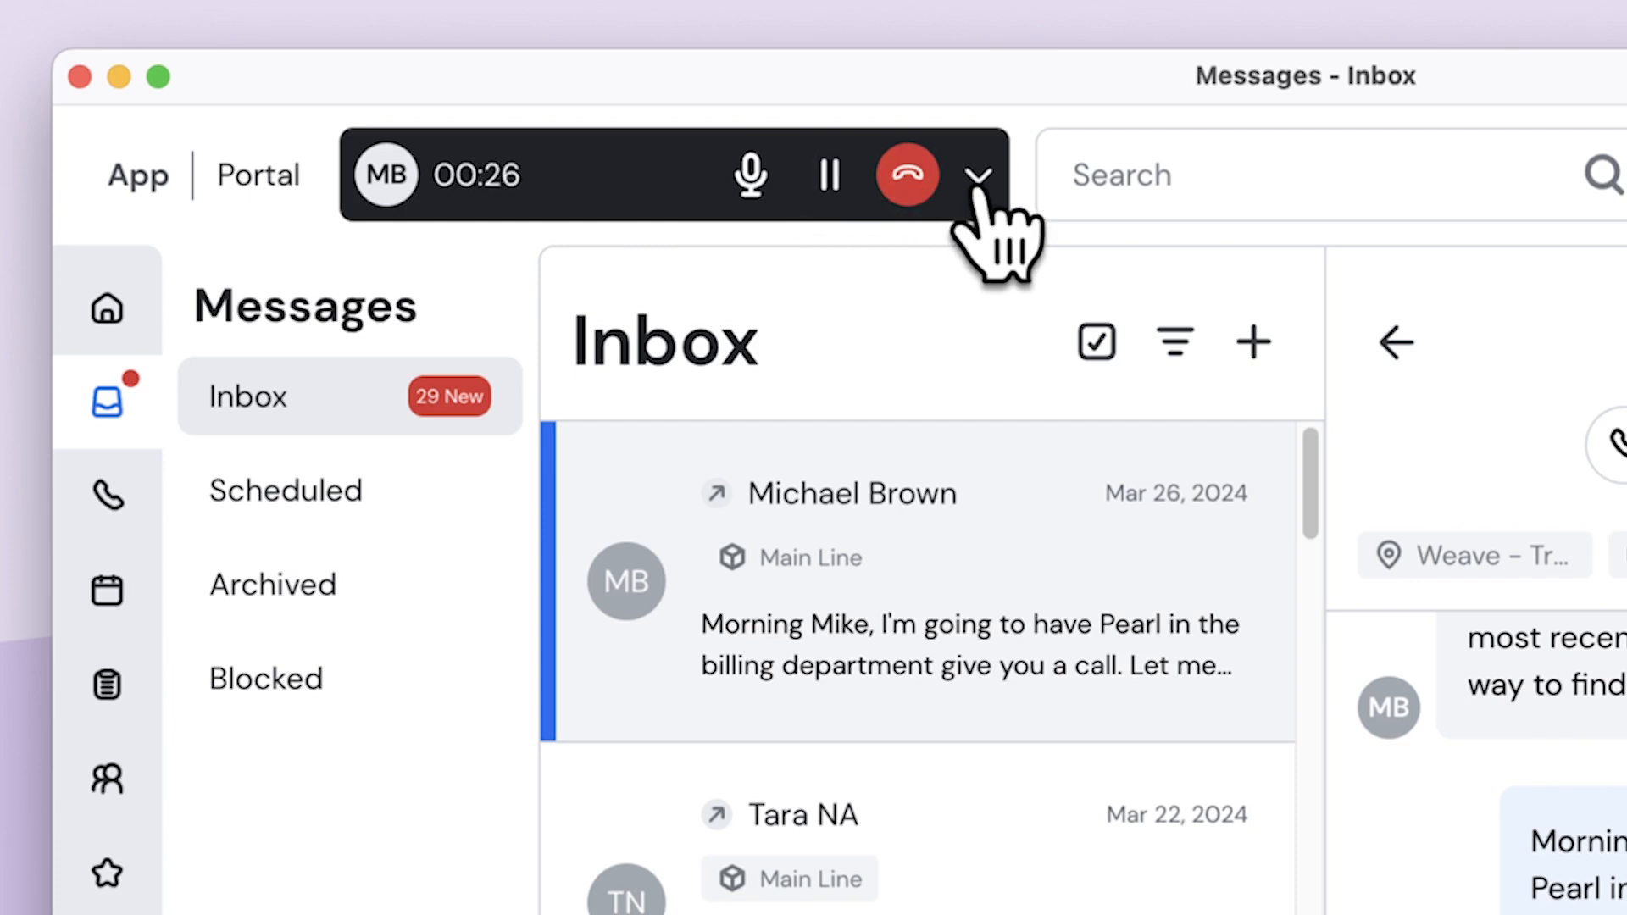
left_click(976, 172)
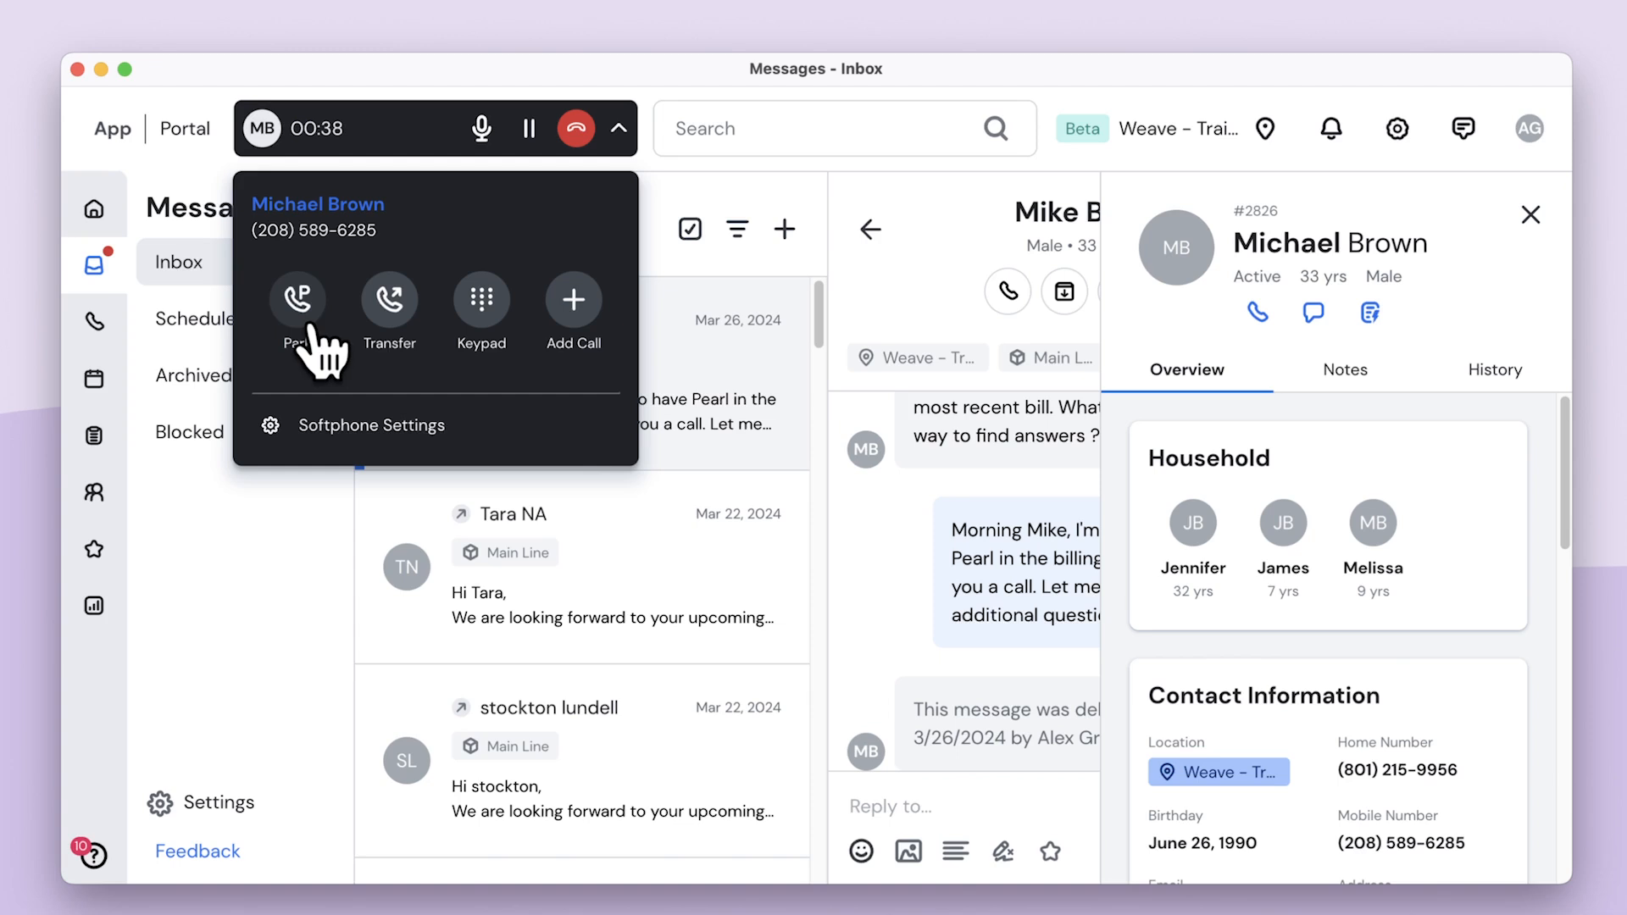
left_click(298, 301)
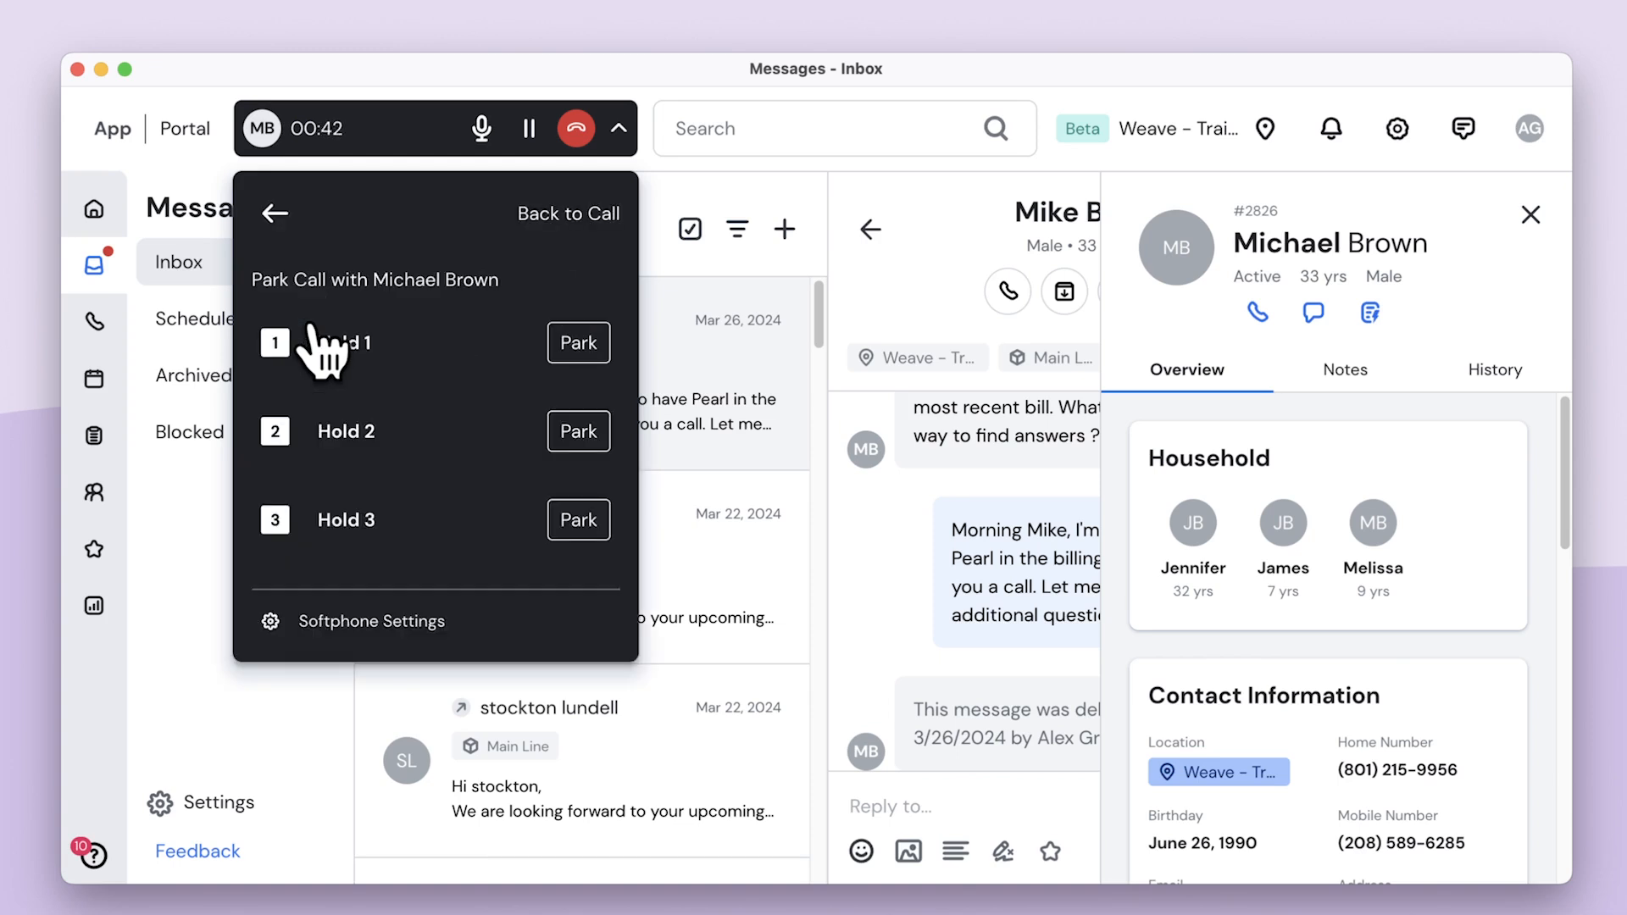
left_click(269, 213)
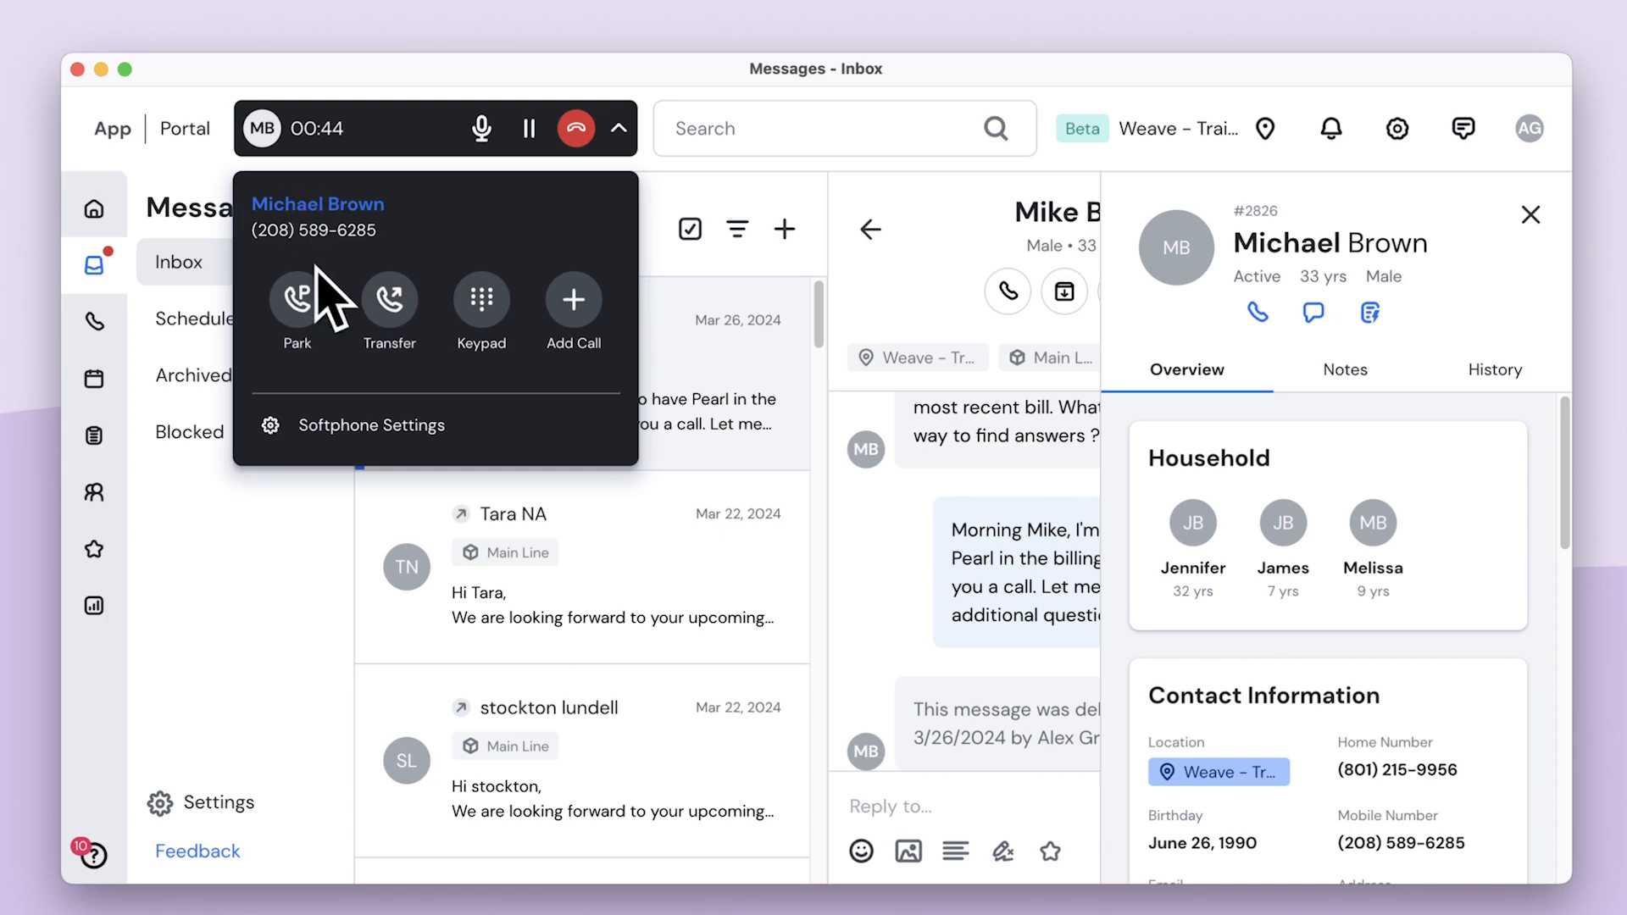
left_click(389, 311)
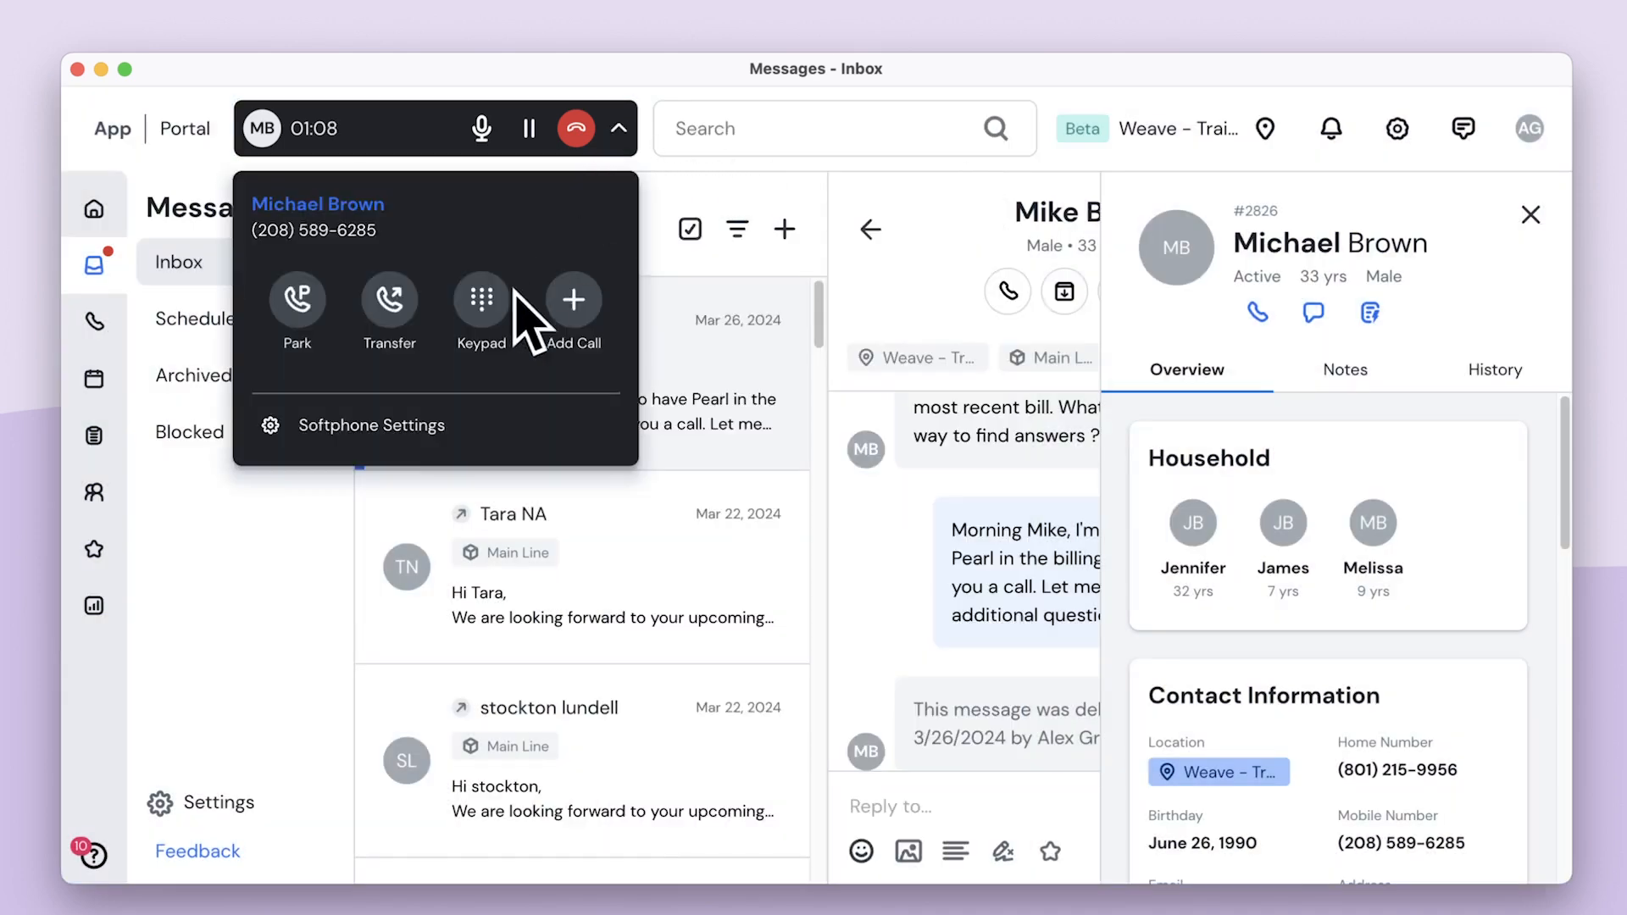
left_click(479, 302)
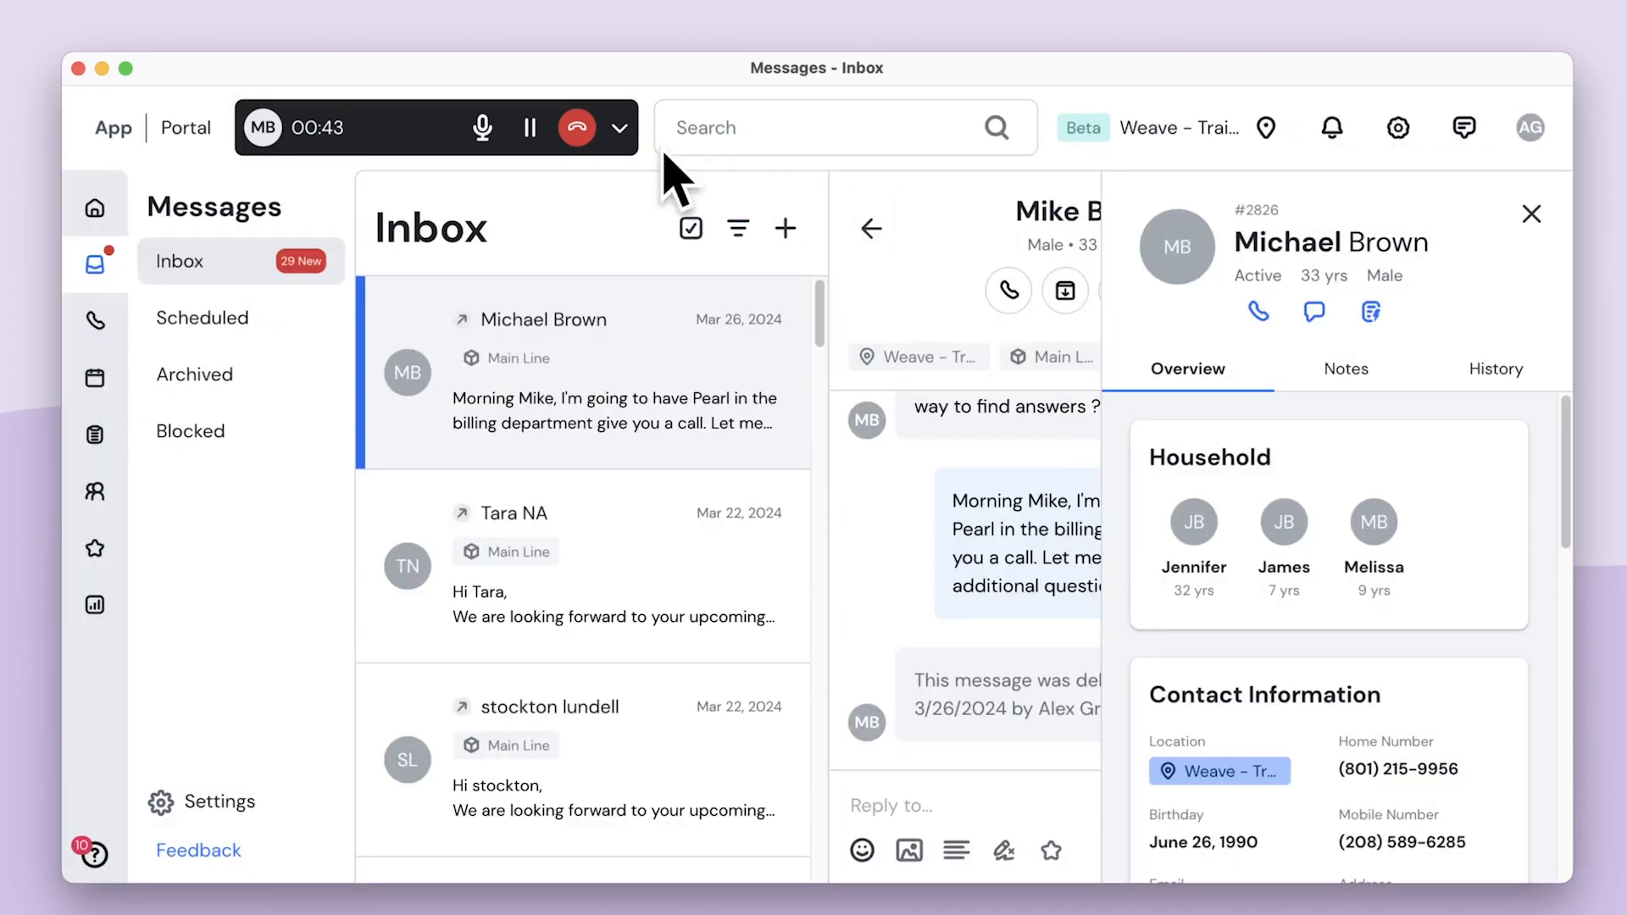
left_click(619, 128)
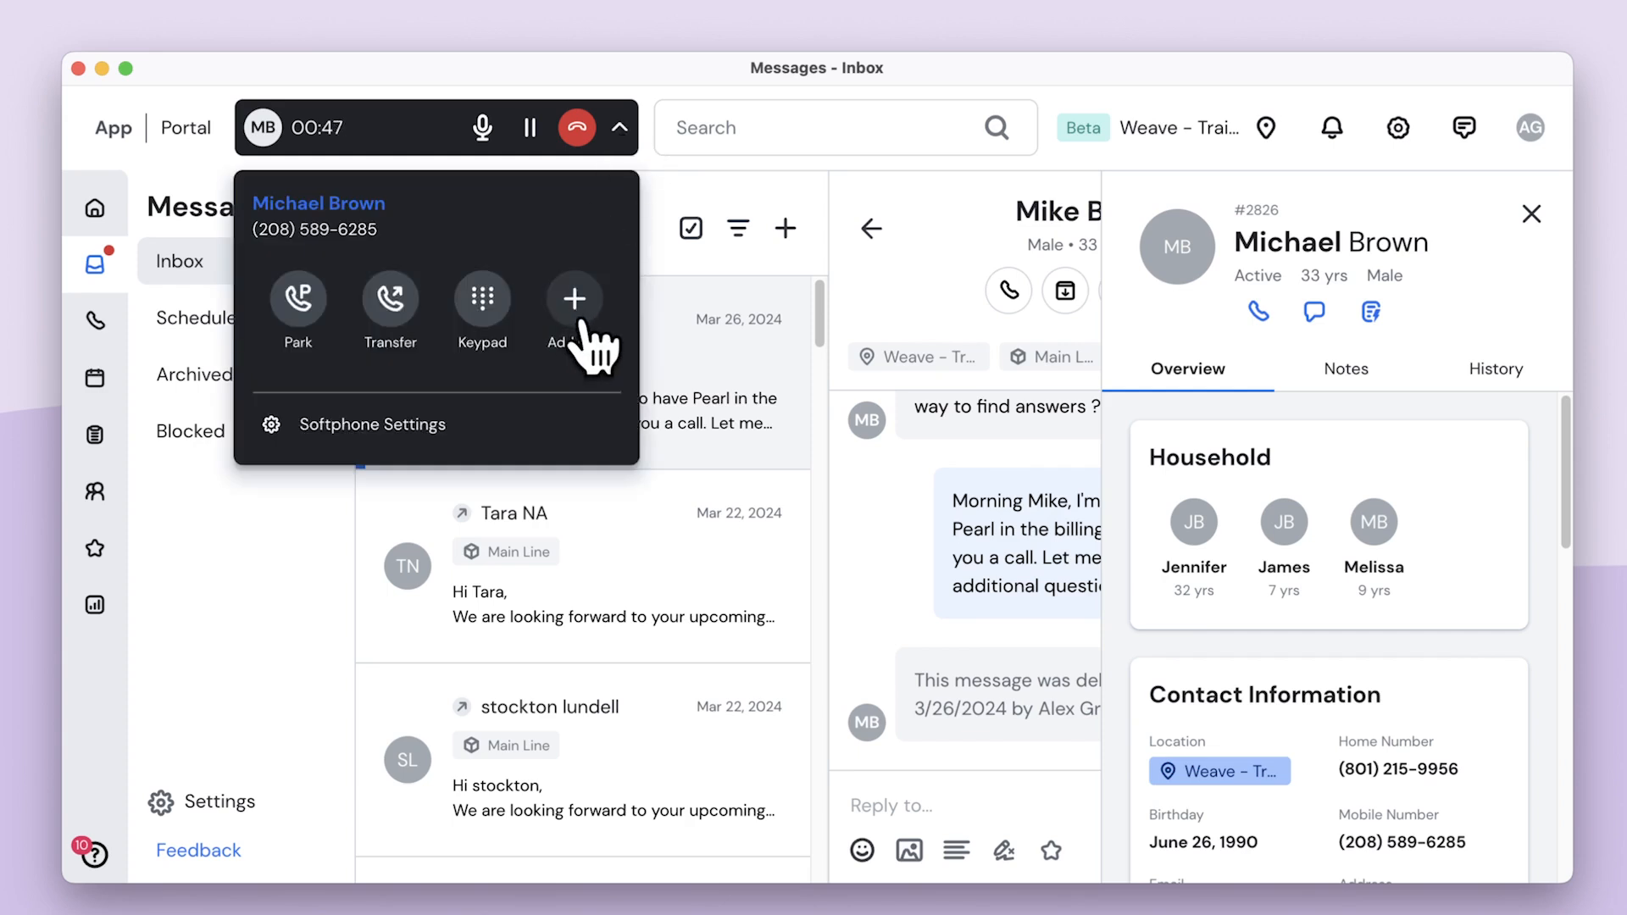
mouse_move(596, 218)
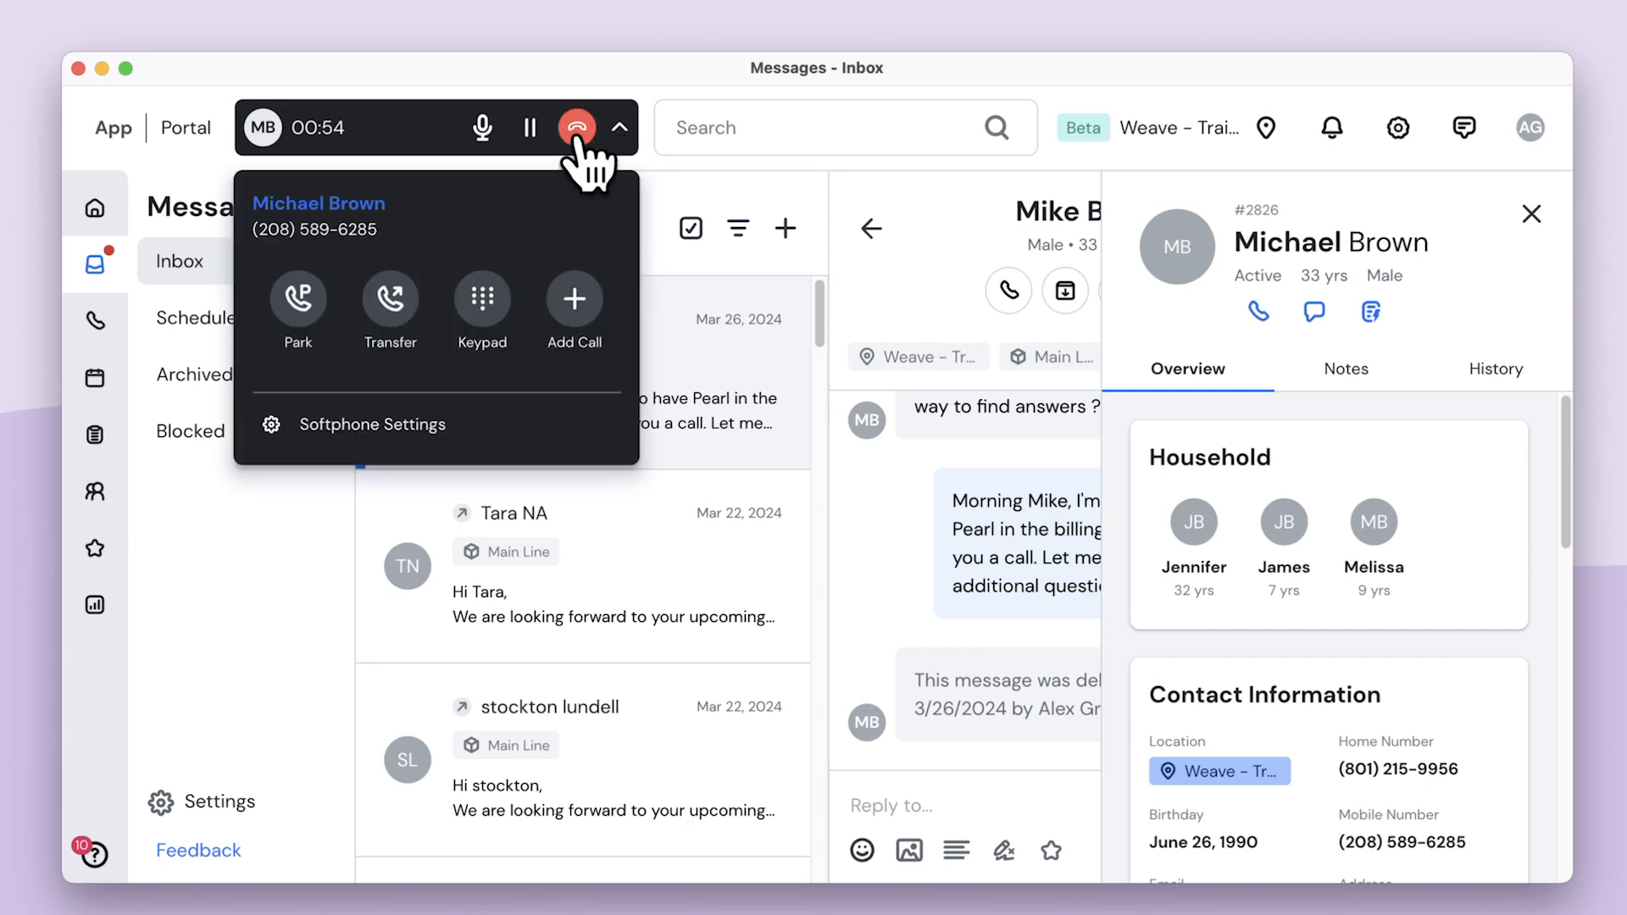
left_click(577, 128)
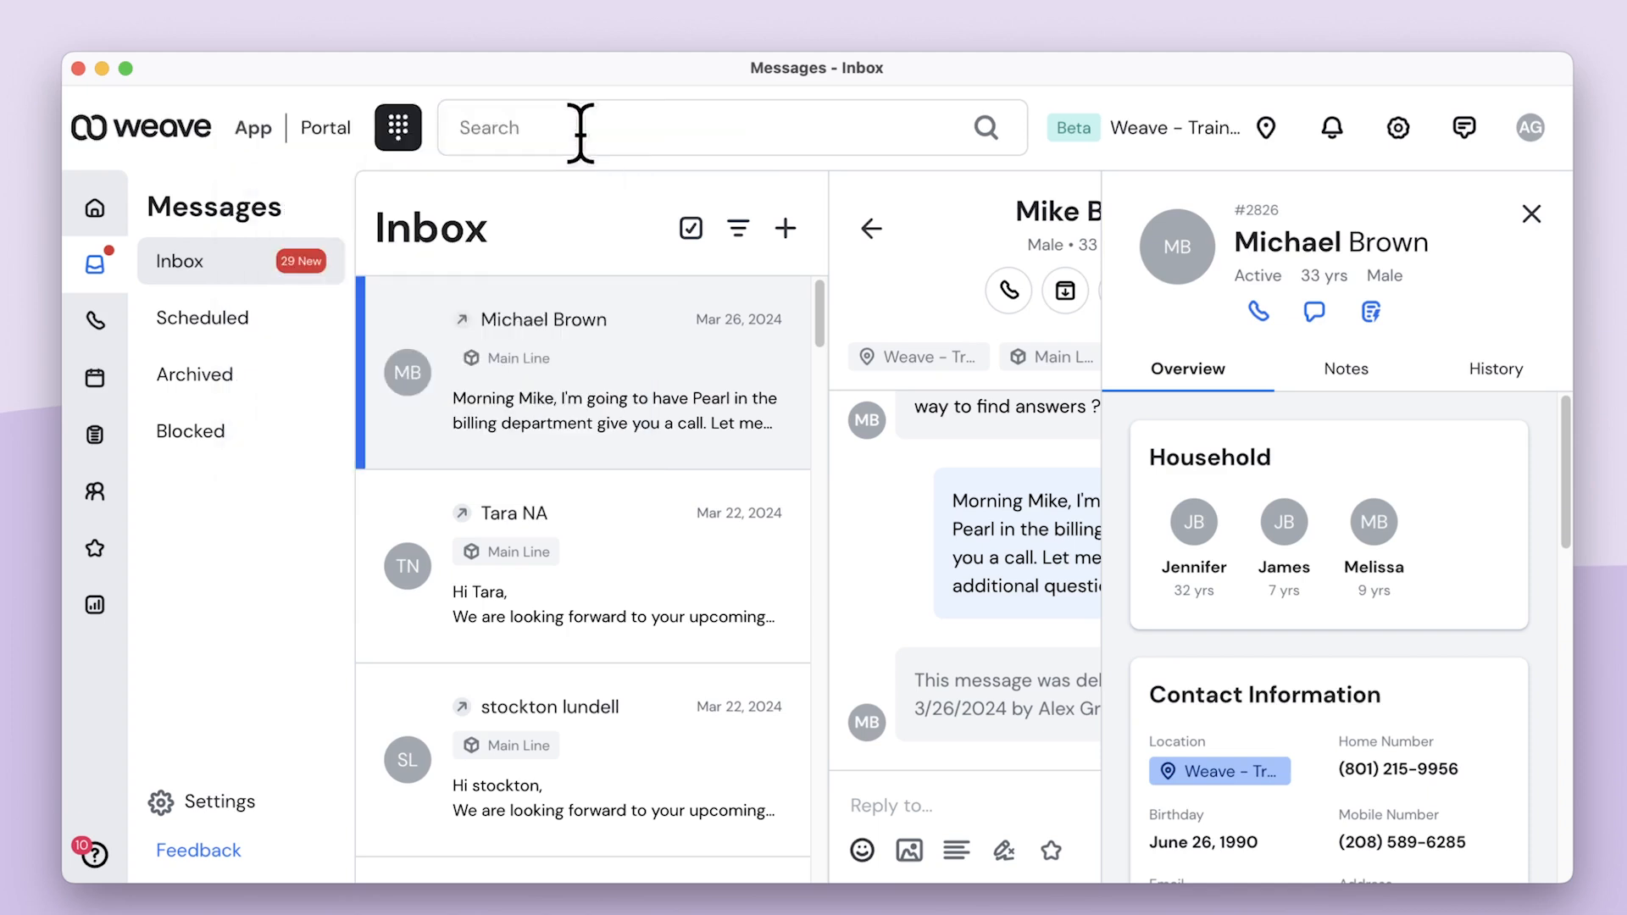